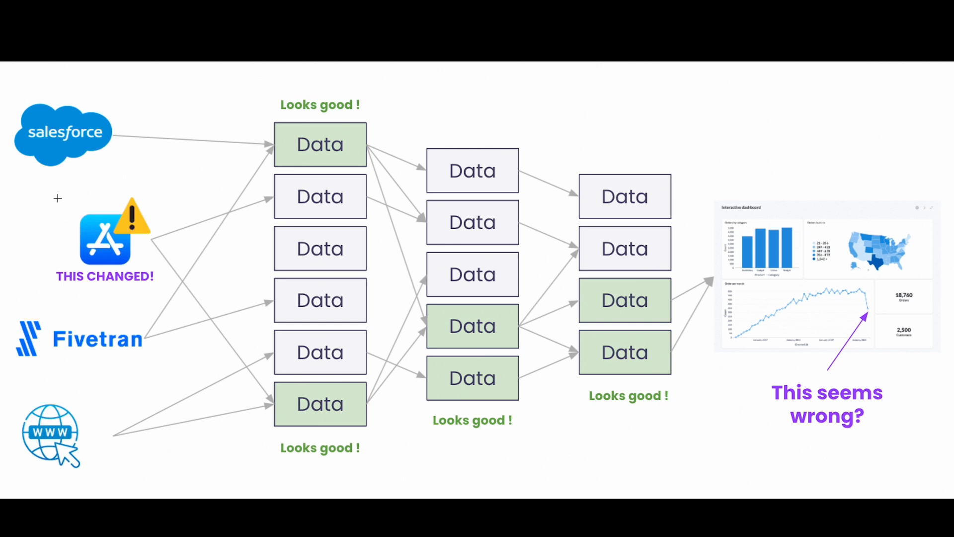
- Draw a rectangle frame around the App Store icon and its THIS CHANGED! label
click(105, 238)
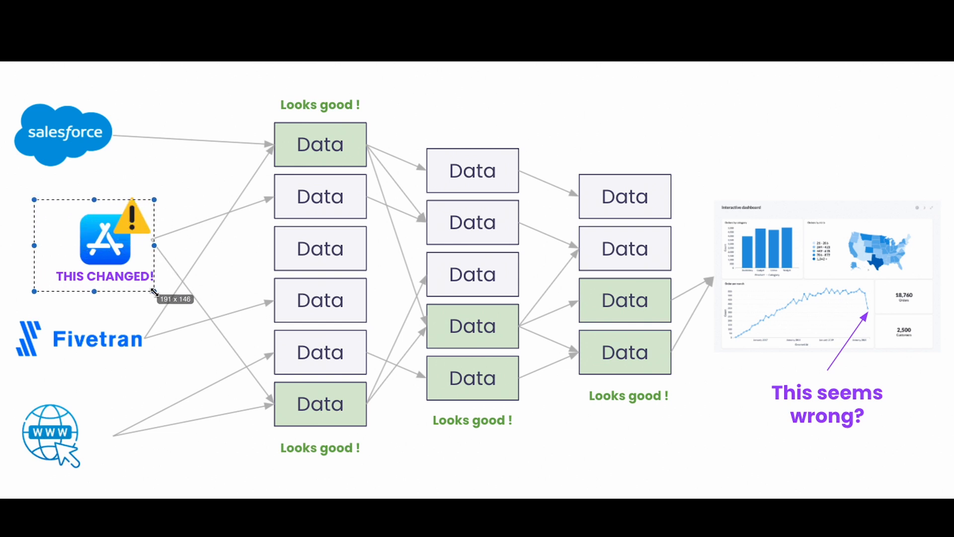